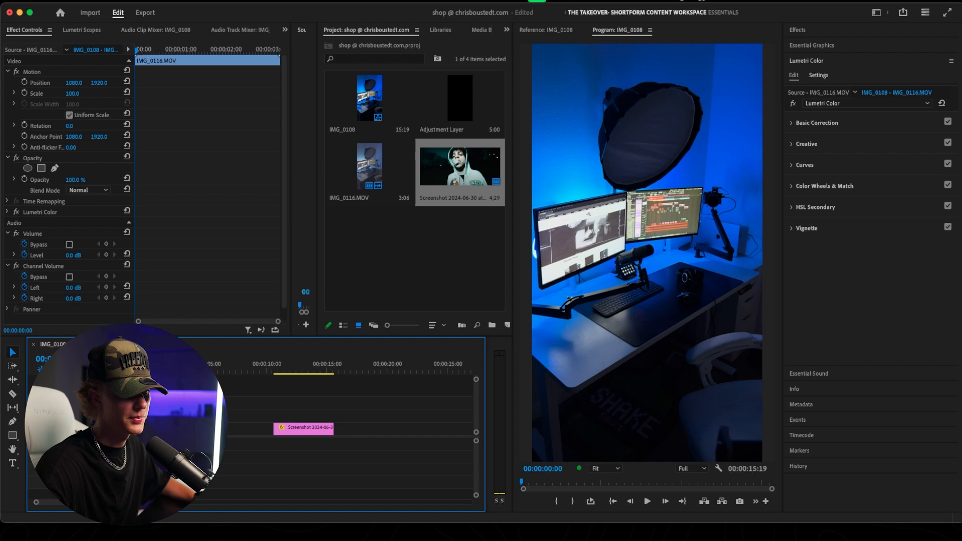
Step: In Basic Correction, nudge the temperature warm and cool, then settle it back near neutral
click(647, 501)
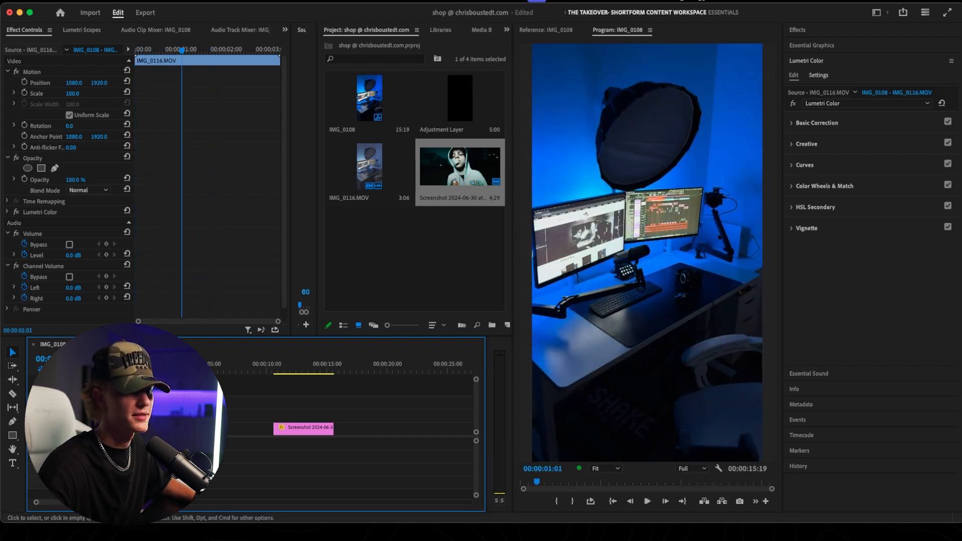
click(790, 122)
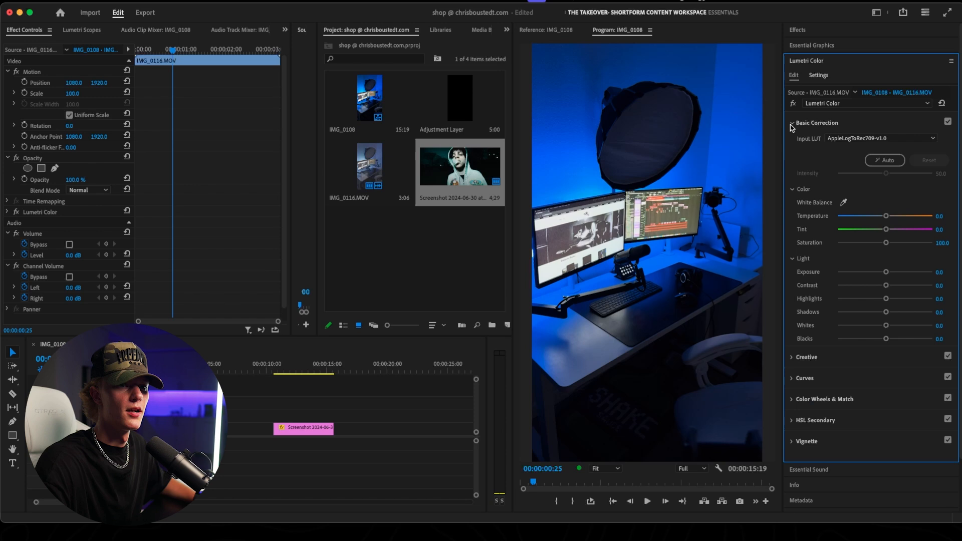
drag(885, 215, 886, 215)
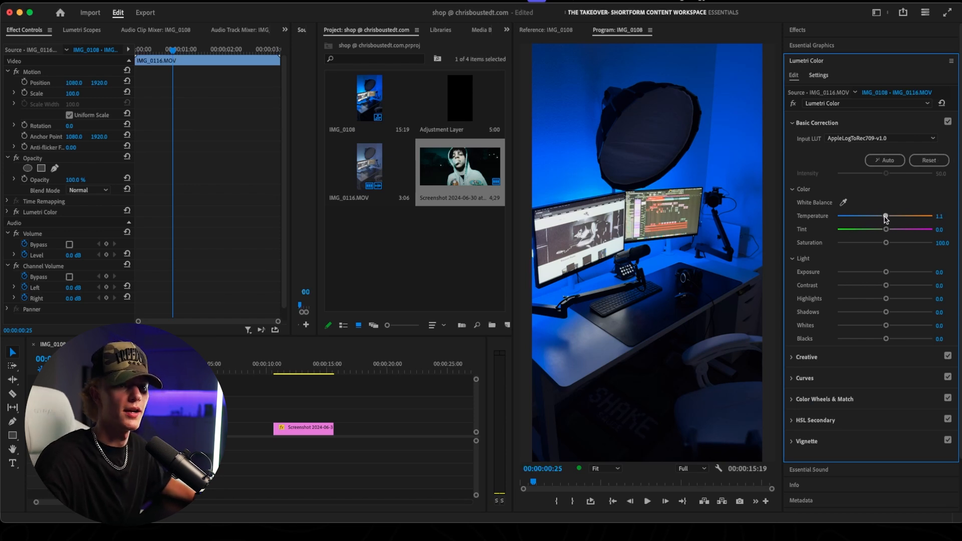
drag(885, 216, 859, 216)
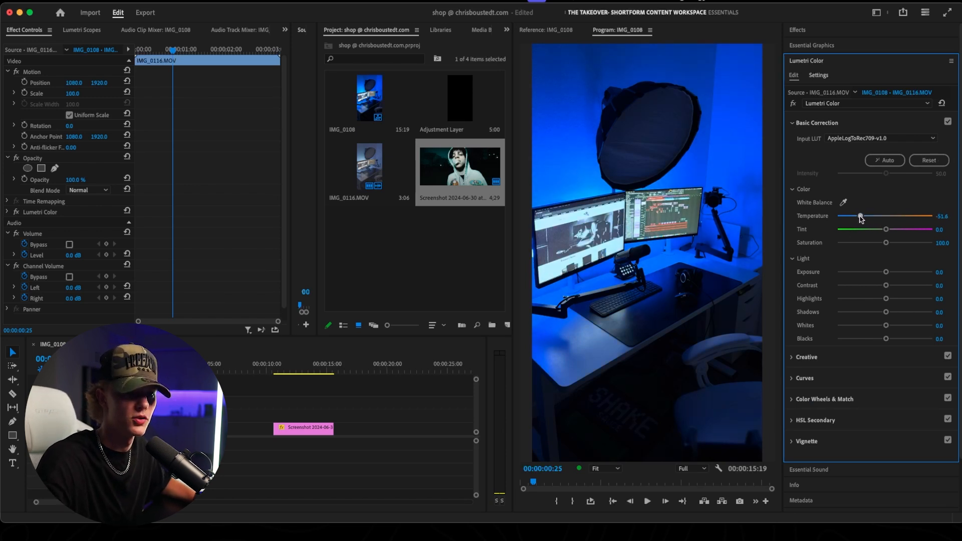
drag(859, 217, 885, 217)
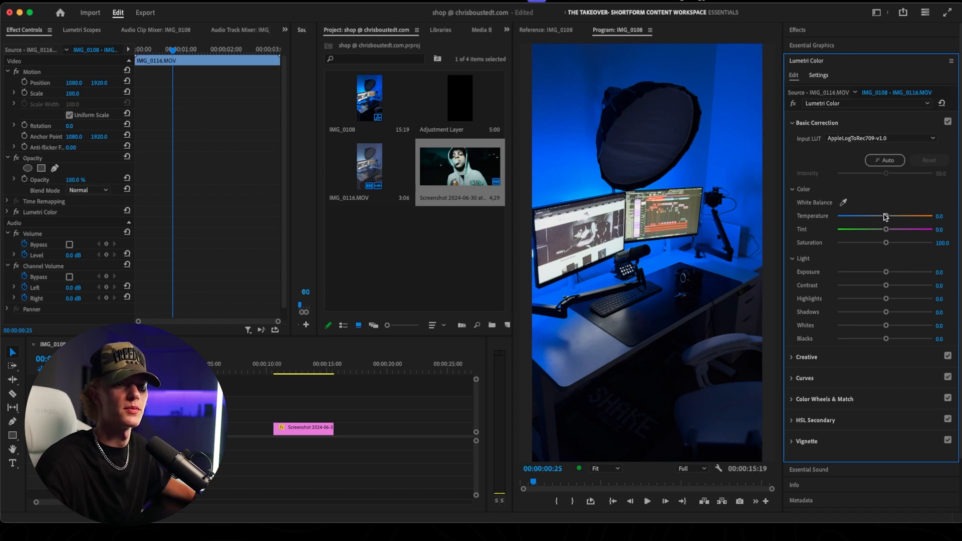
drag(885, 216, 876, 217)
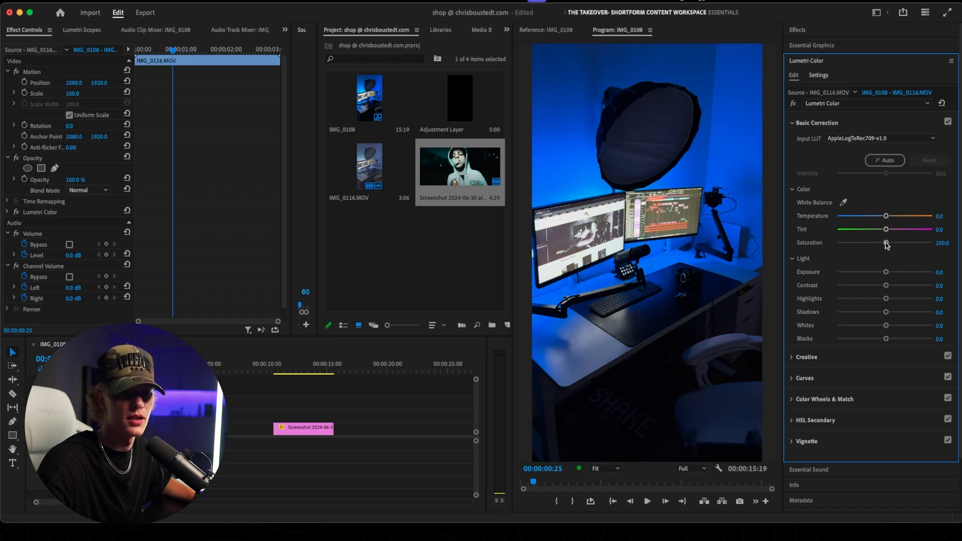
Step: Set Exposure 0.4, Contrast 14.7, Highlights -16.8, then Creative Sharpen 13.7 and Vibrance 14.8
drag(885, 272, 888, 271)
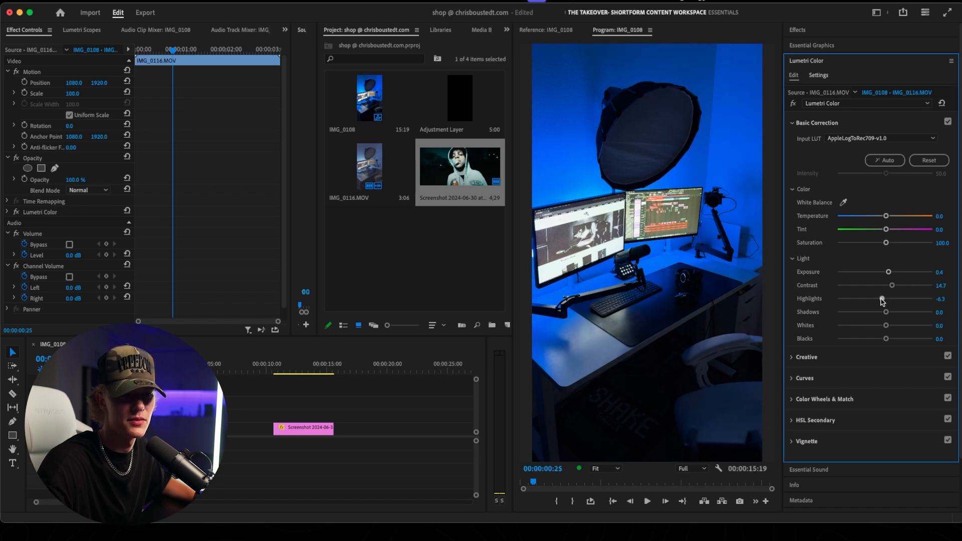
drag(881, 299, 865, 299)
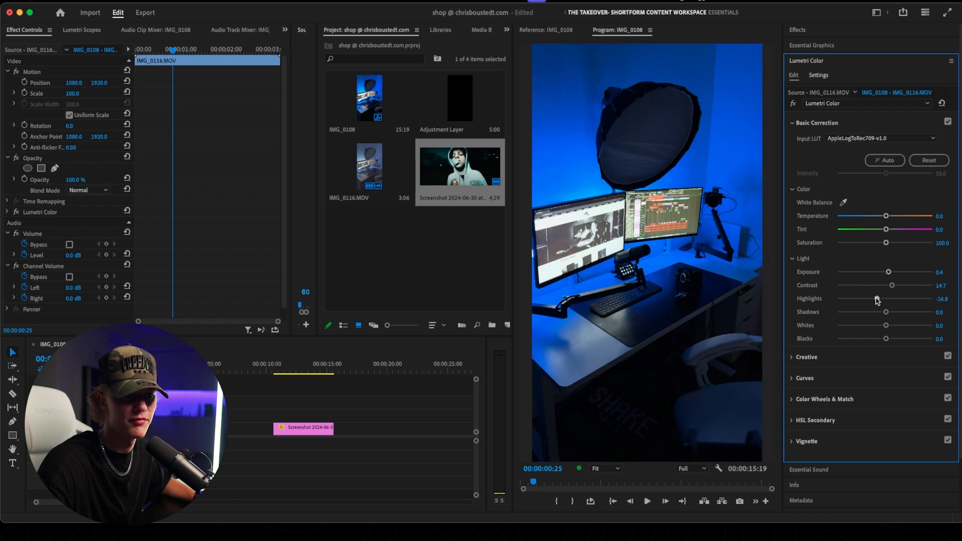
drag(885, 325, 876, 324)
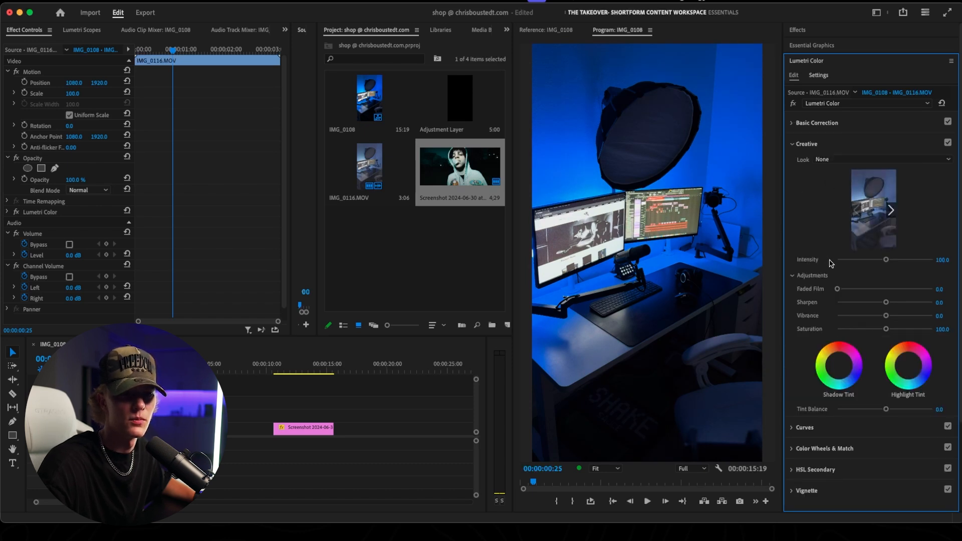
drag(885, 301, 892, 302)
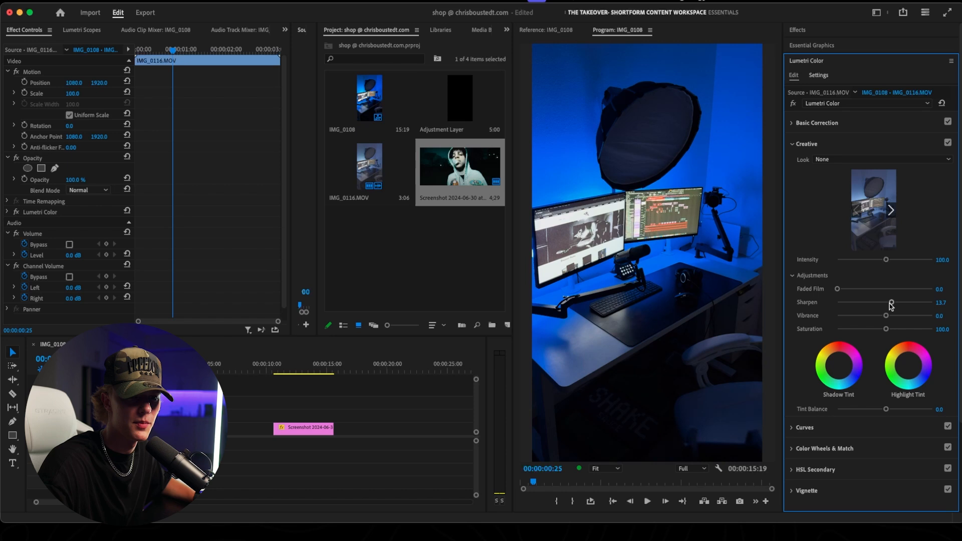
drag(885, 315, 910, 314)
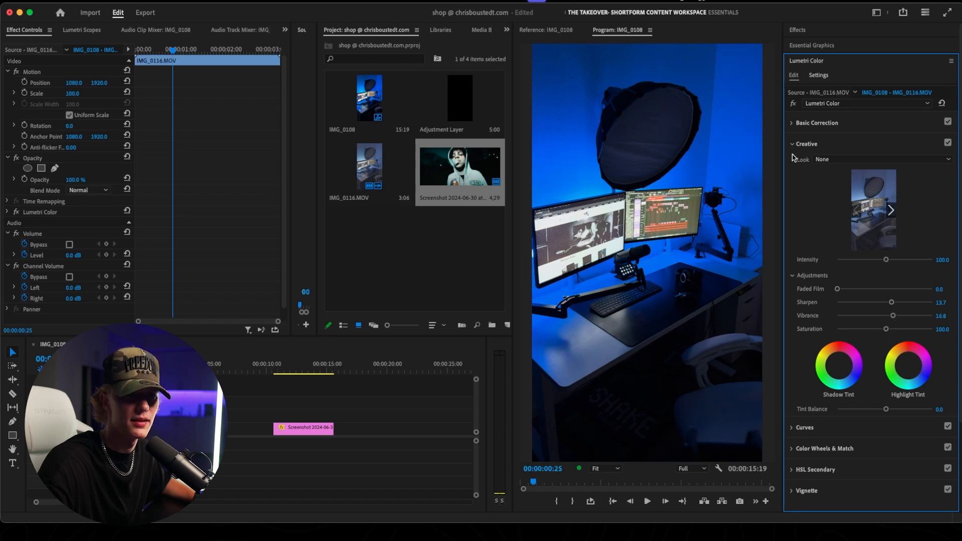
Step: On the master RGB curve, pull the white point down and tweak the upper midtones, then collapse it
click(796, 144)
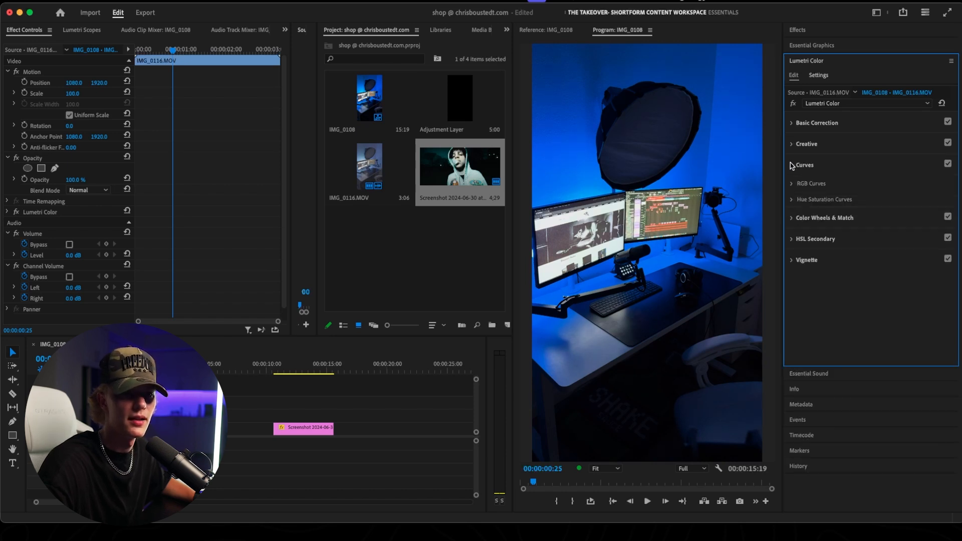
click(797, 164)
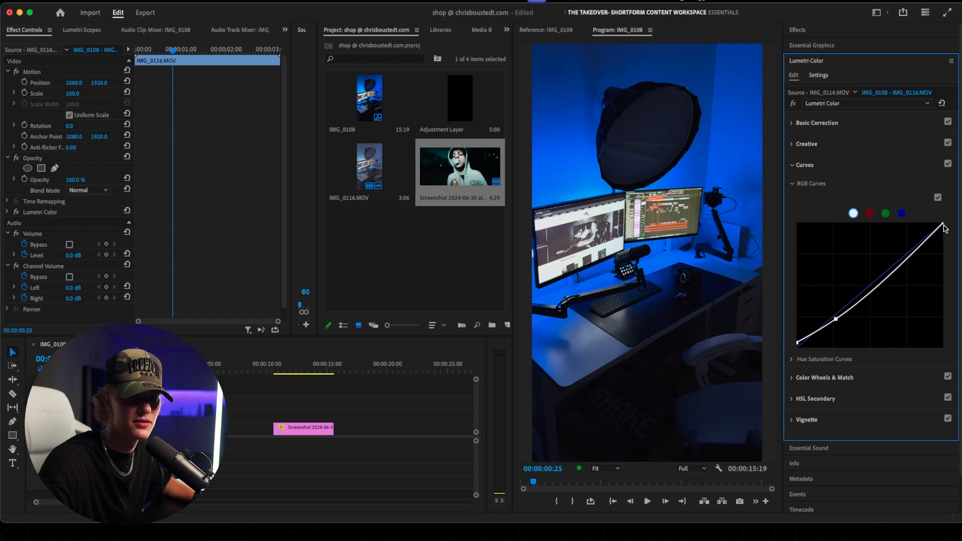
drag(942, 225, 943, 230)
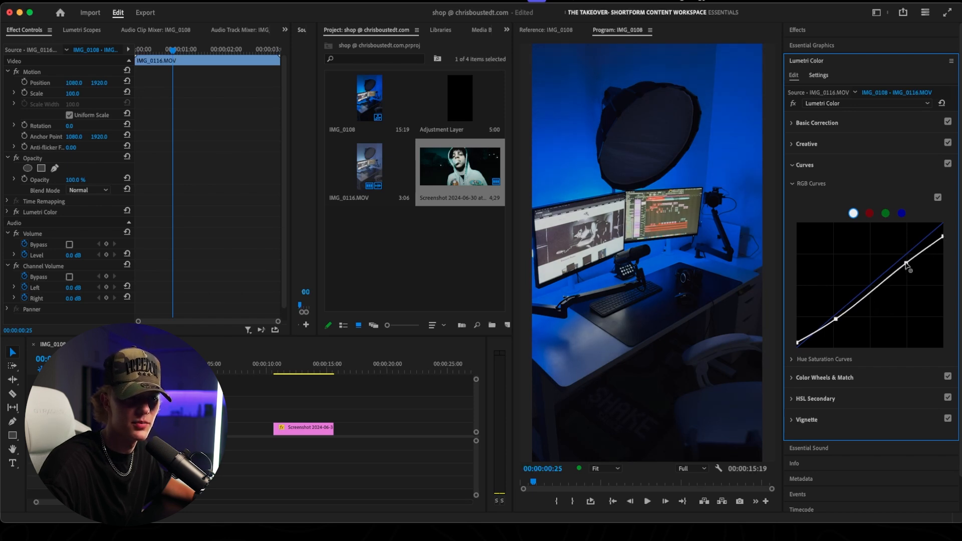
click(937, 197)
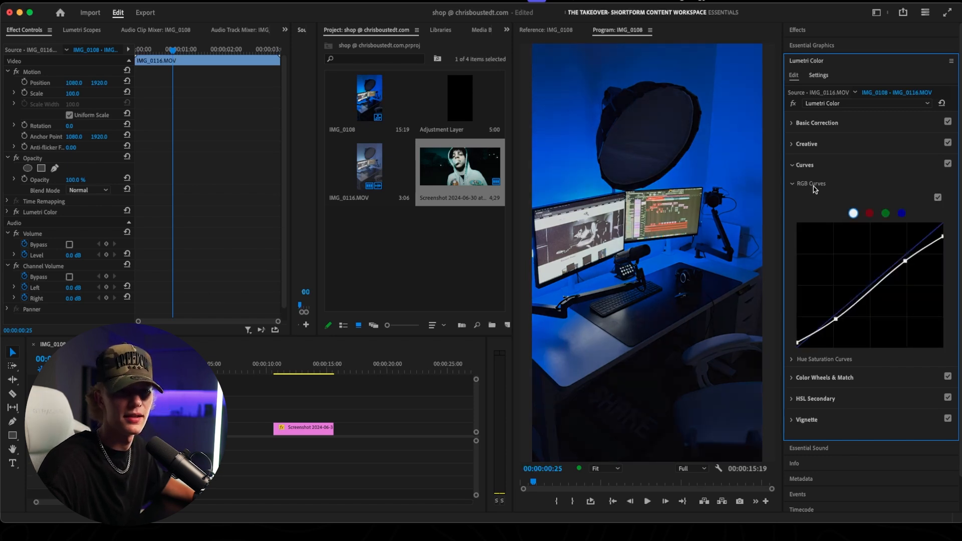
click(791, 183)
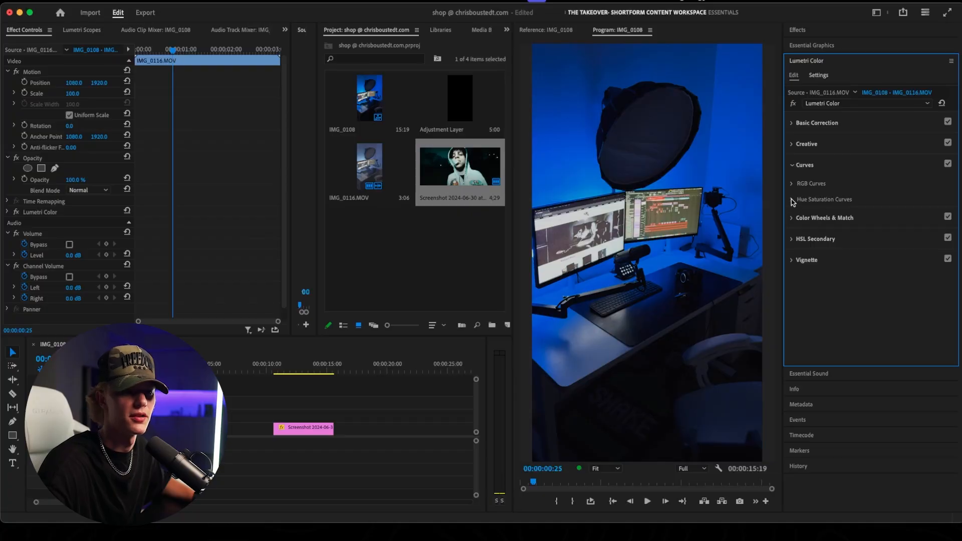
Step: On the Hue vs Hue curve, shift the blue band toward teal and widen the affected hue range
click(824, 199)
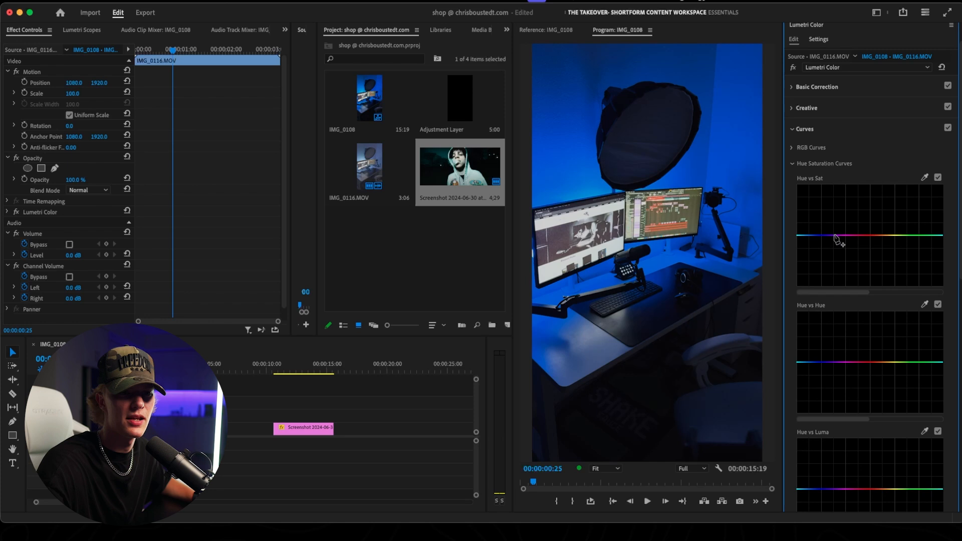
mouse_move(593, 224)
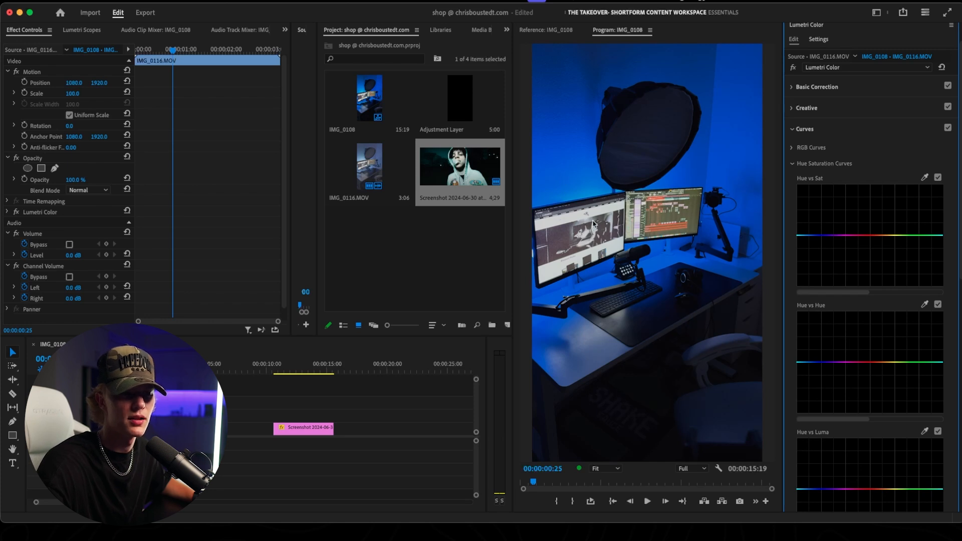
mouse_move(815, 239)
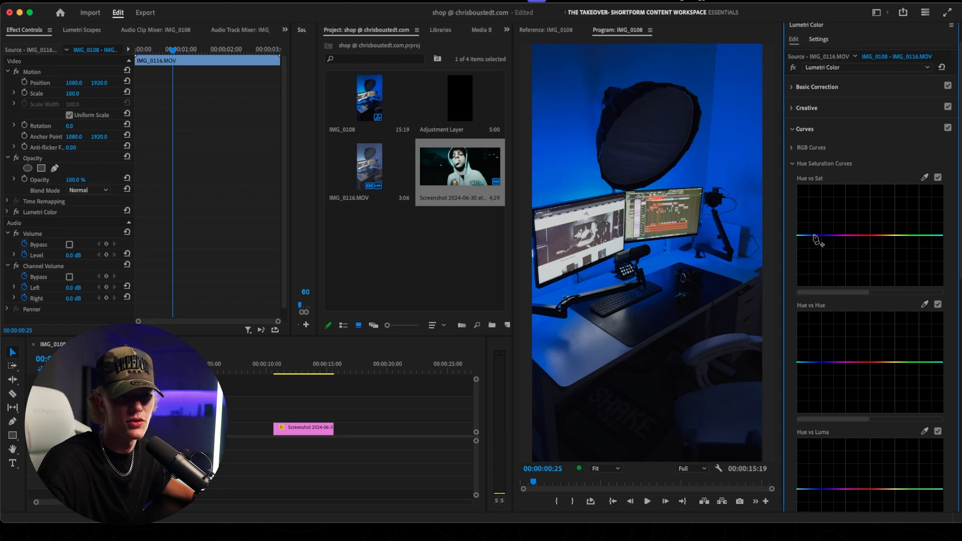
mouse_move(817, 370)
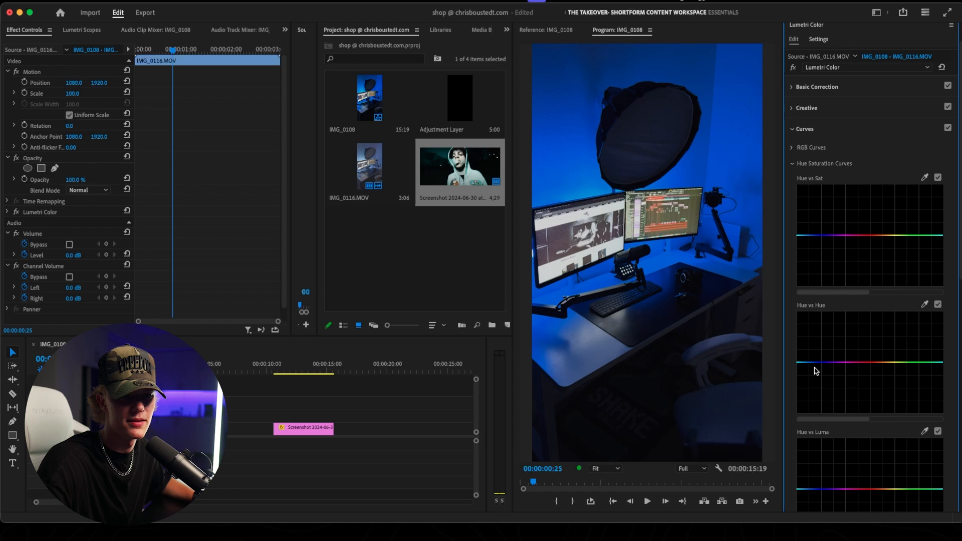
click(808, 375)
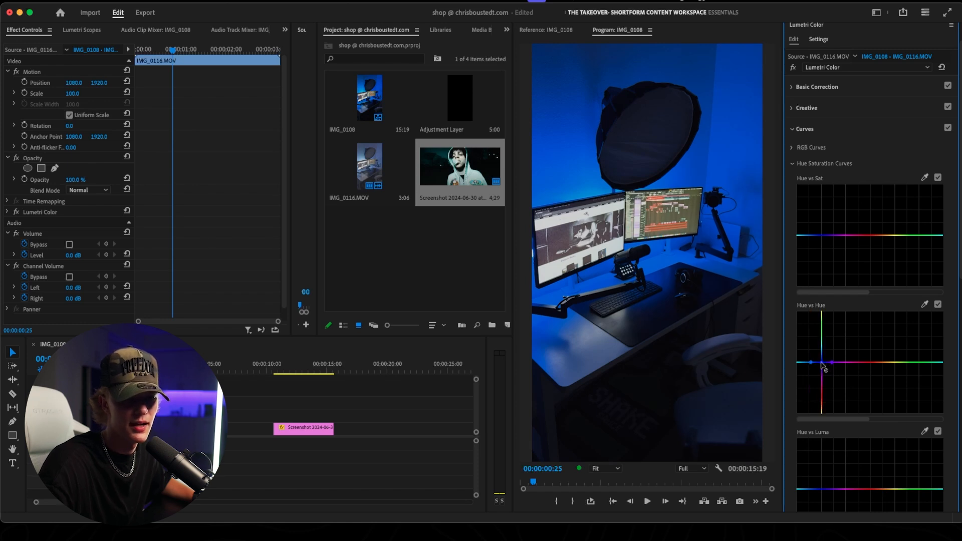
drag(825, 362, 825, 355)
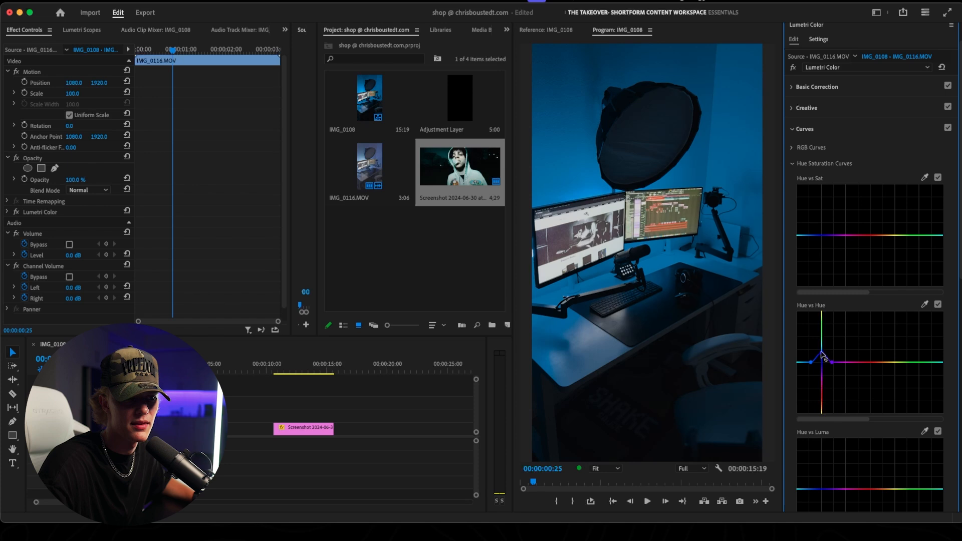
drag(822, 360, 818, 340)
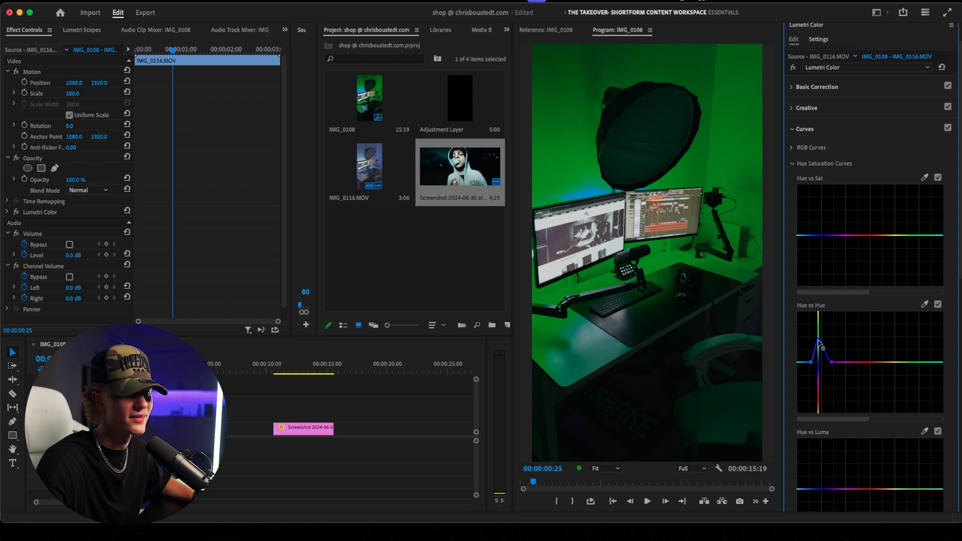
drag(821, 349, 821, 362)
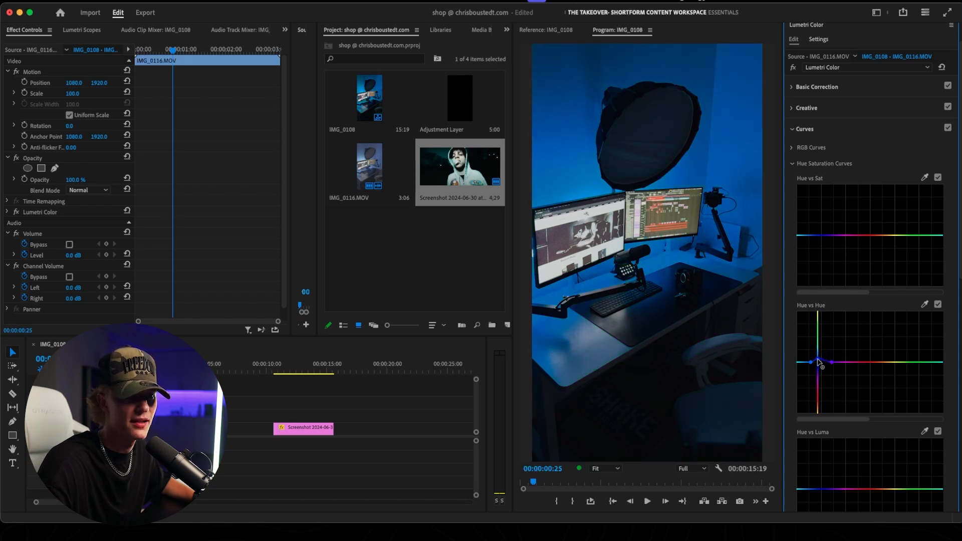
drag(819, 361, 818, 356)
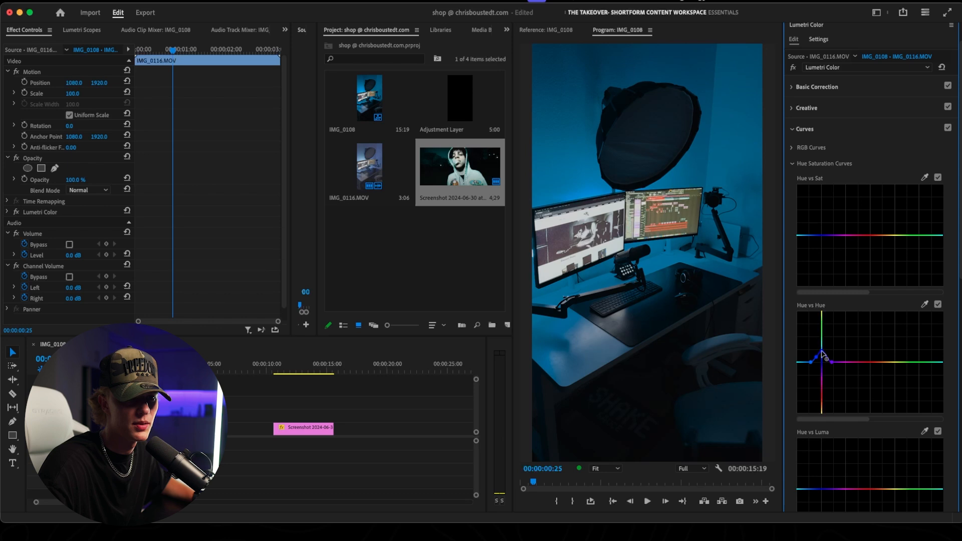
drag(824, 354, 810, 355)
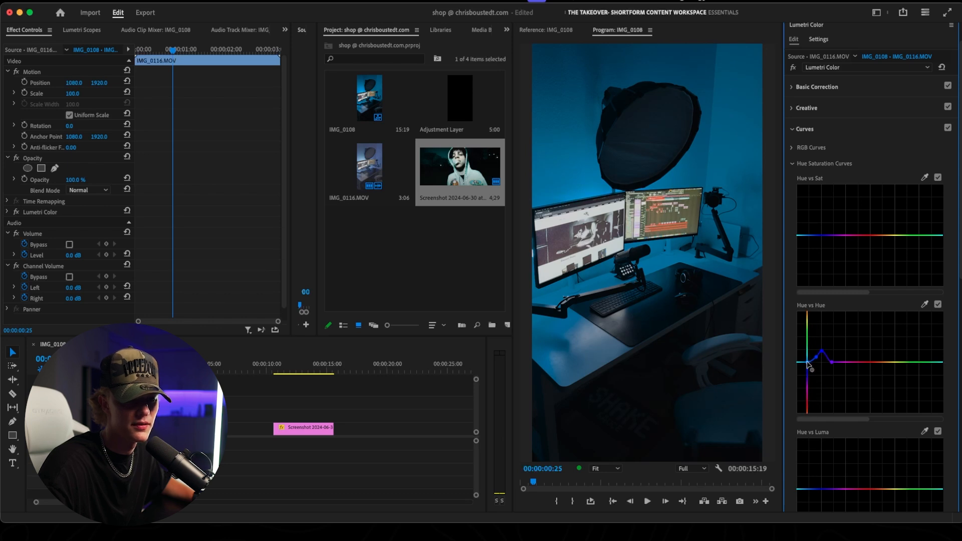
drag(819, 355, 810, 361)
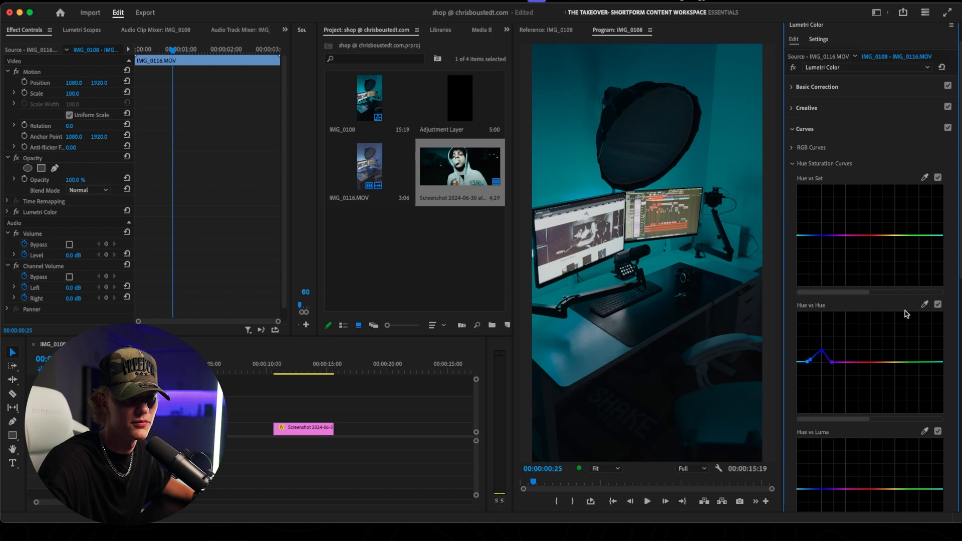
Step: Add further Hue vs Hue points and pull a second band of the curve down
click(938, 305)
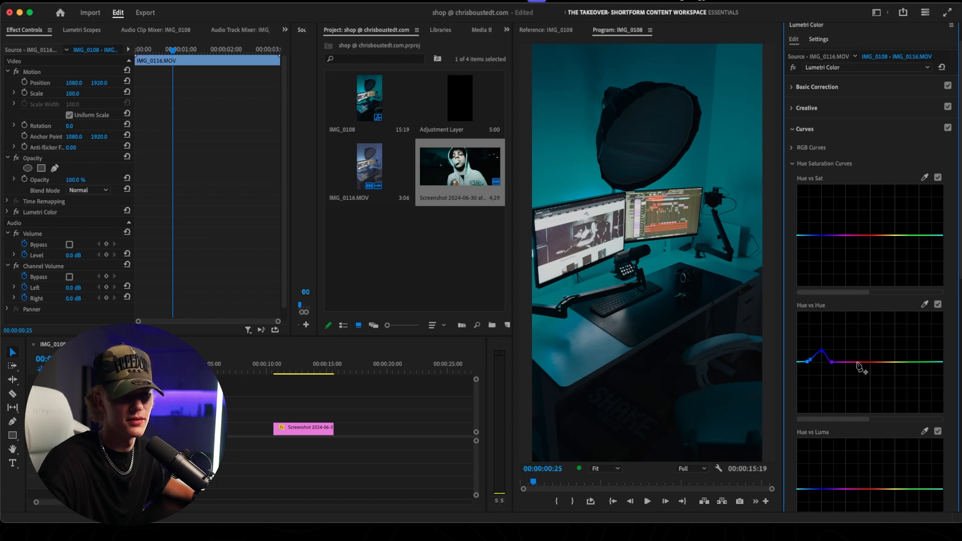
click(880, 363)
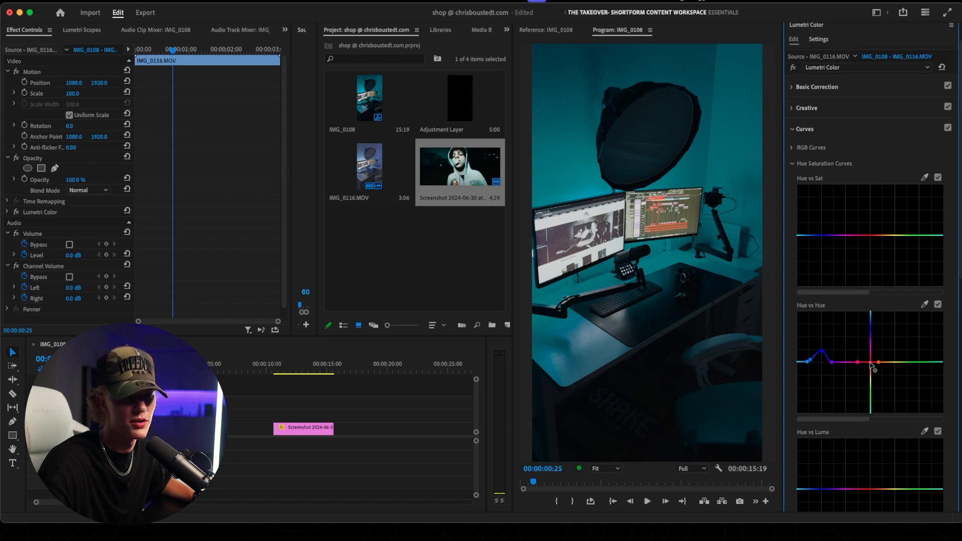
drag(876, 363, 873, 374)
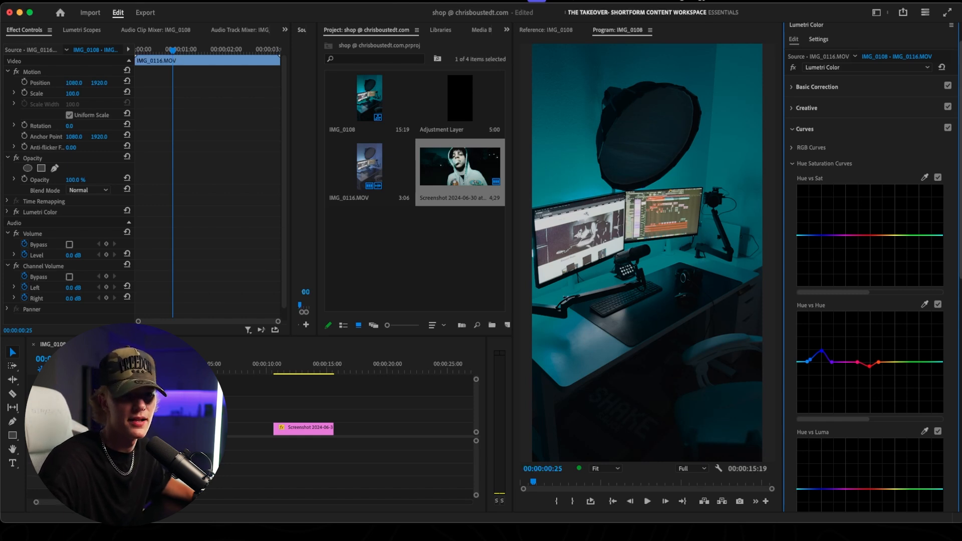
Step: Scroll down Lumetri Color to reach the Hue vs Luma curve for lifting the red ends
scroll(down, 3)
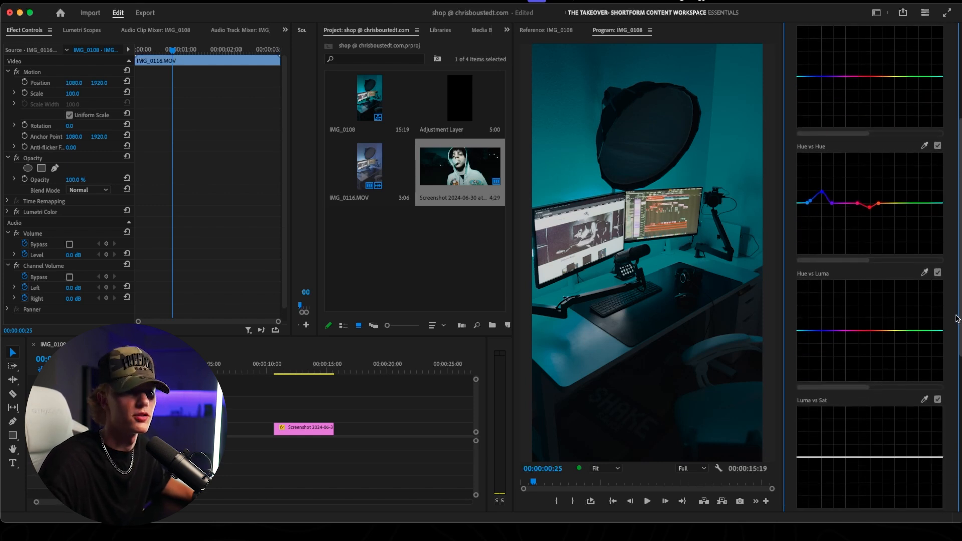
mouse_move(812, 335)
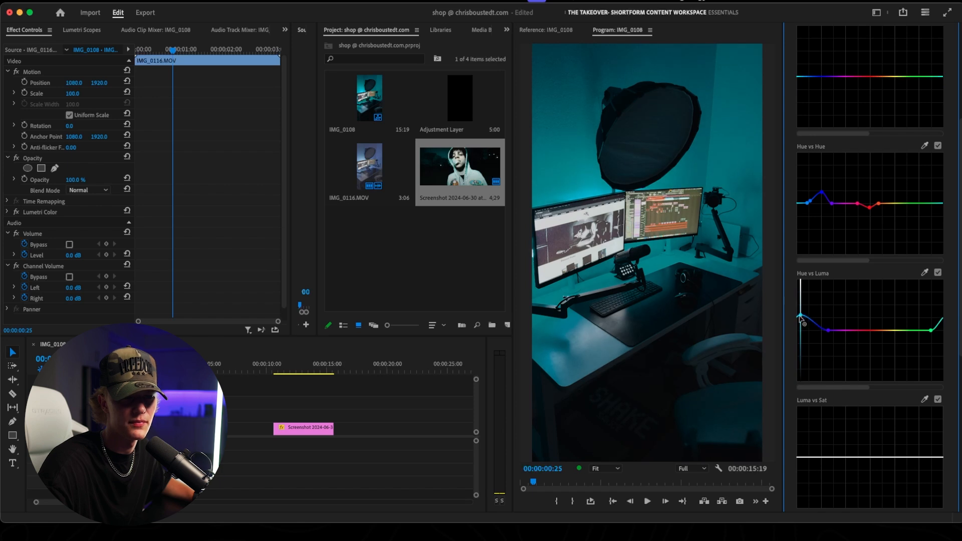
scroll(down, 3)
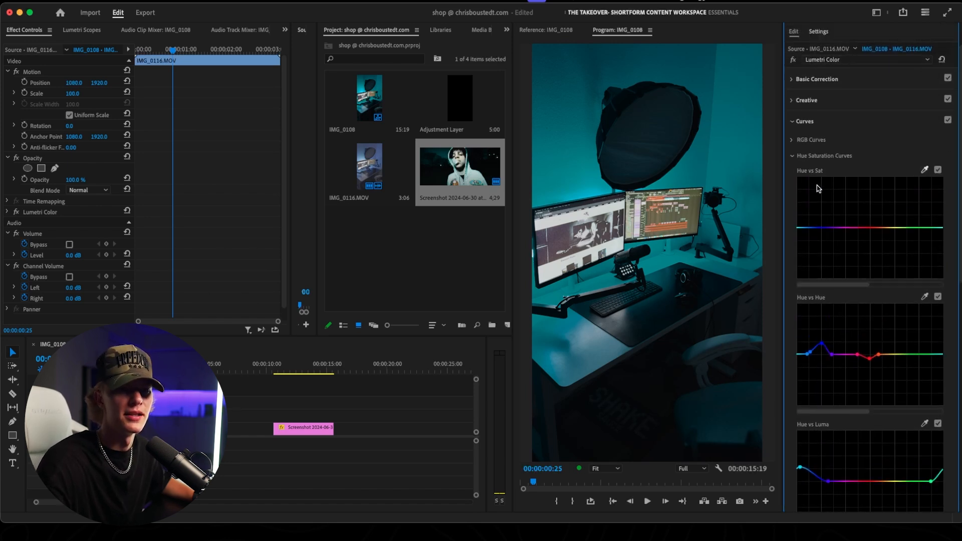
Step: Add points on the Hue vs Sat curve desaturating mid-range hues, then toggle the curve to compare
click(852, 231)
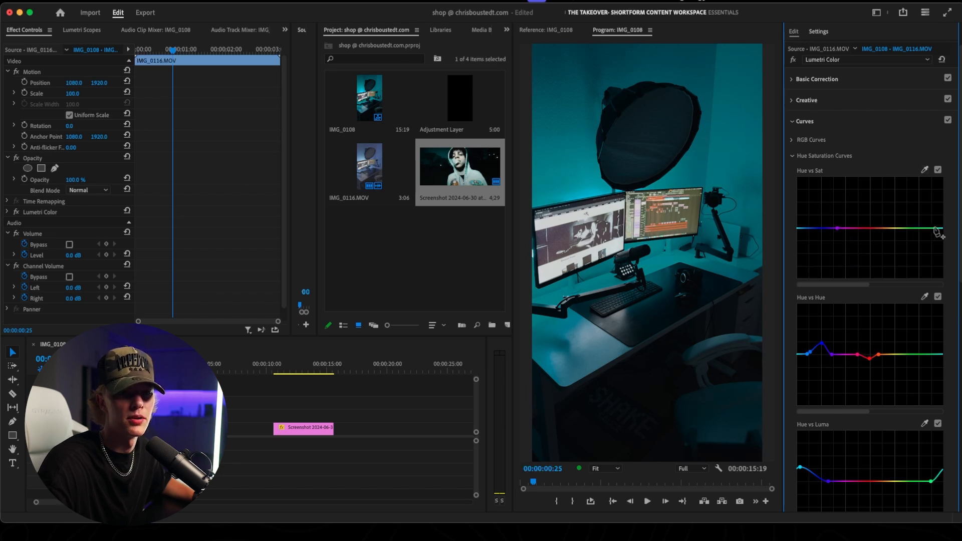
click(838, 228)
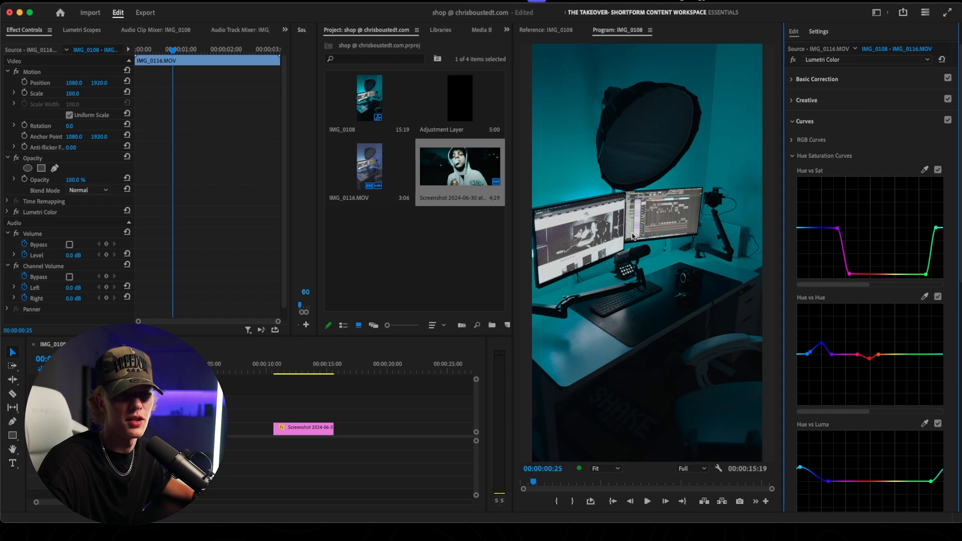
click(937, 170)
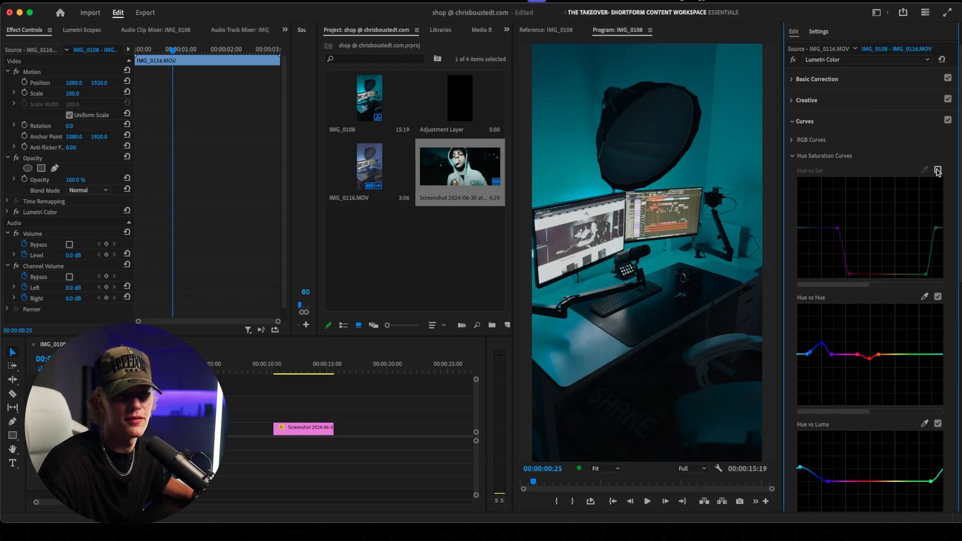
click(936, 170)
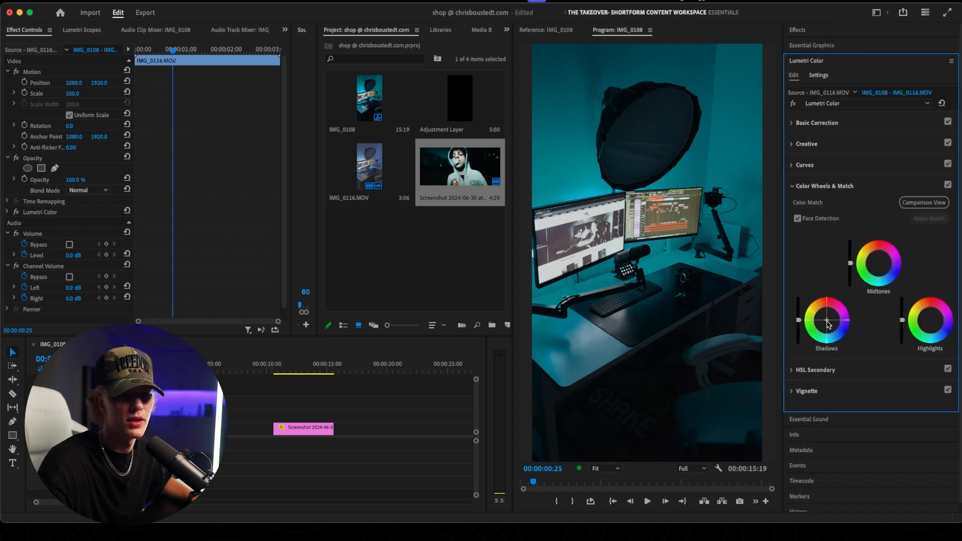
Step: Nudge the Shadows wheel, collapse Color Wheels & Match, and bring up the screenshot image for preview
drag(825, 321, 816, 322)
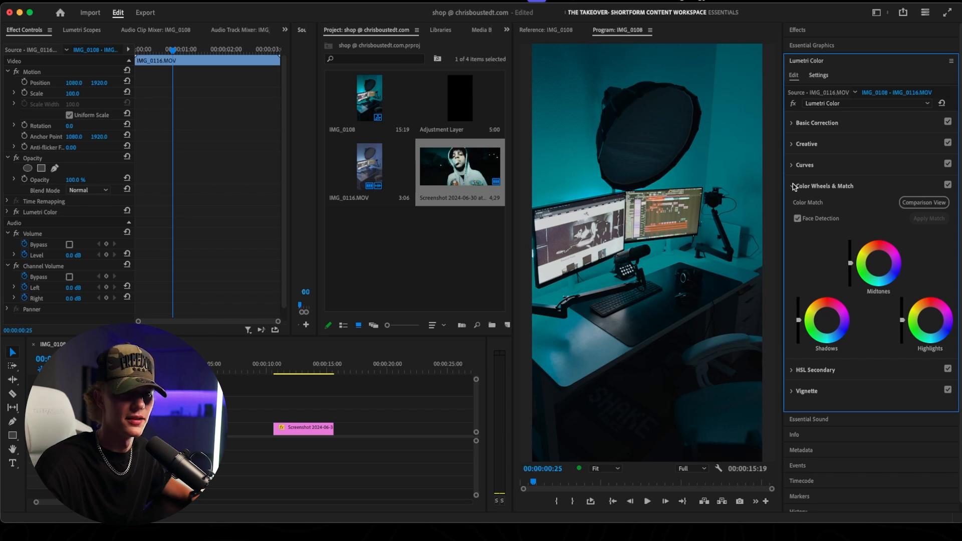
click(792, 186)
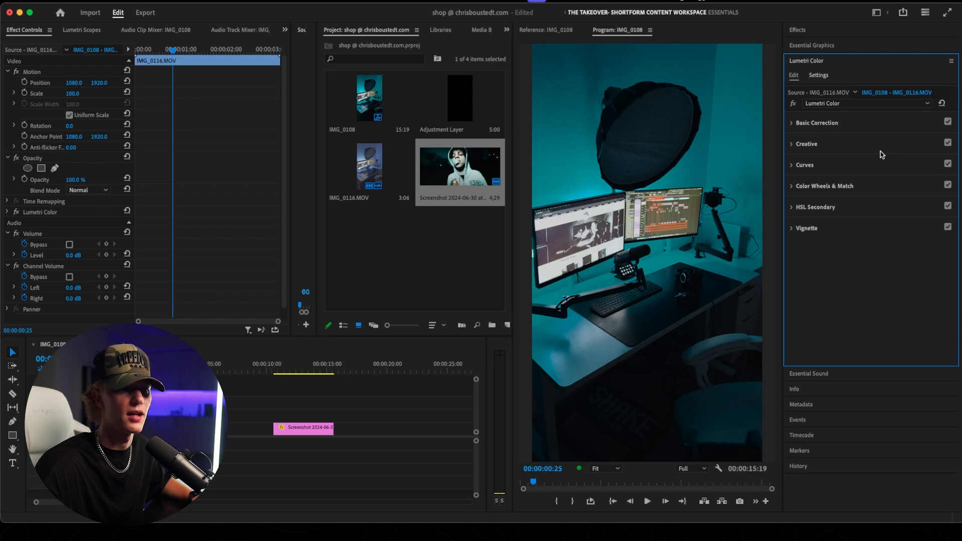
double_click(460, 166)
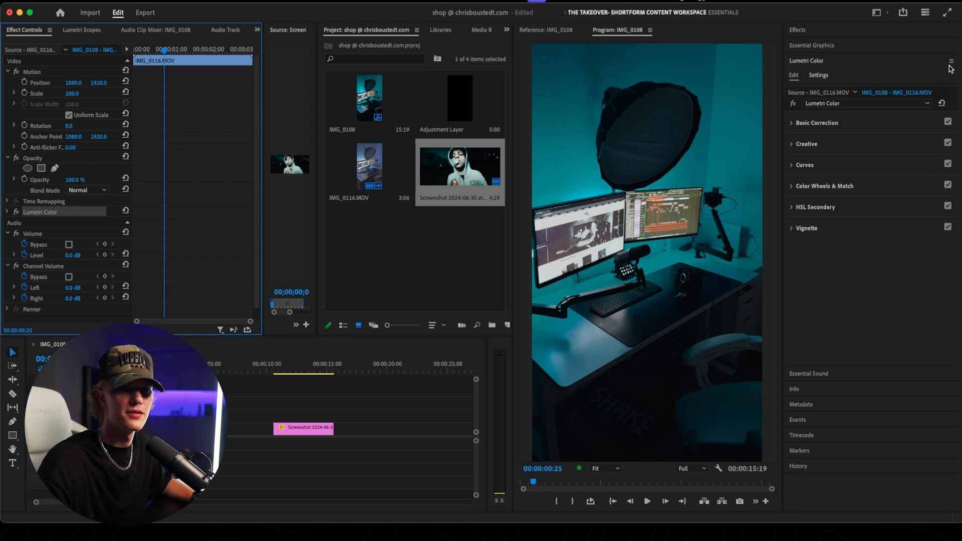
Step: From the Lumetri Color panel menu, export the grade as a .cube LUT named starting 'TE'
click(954, 60)
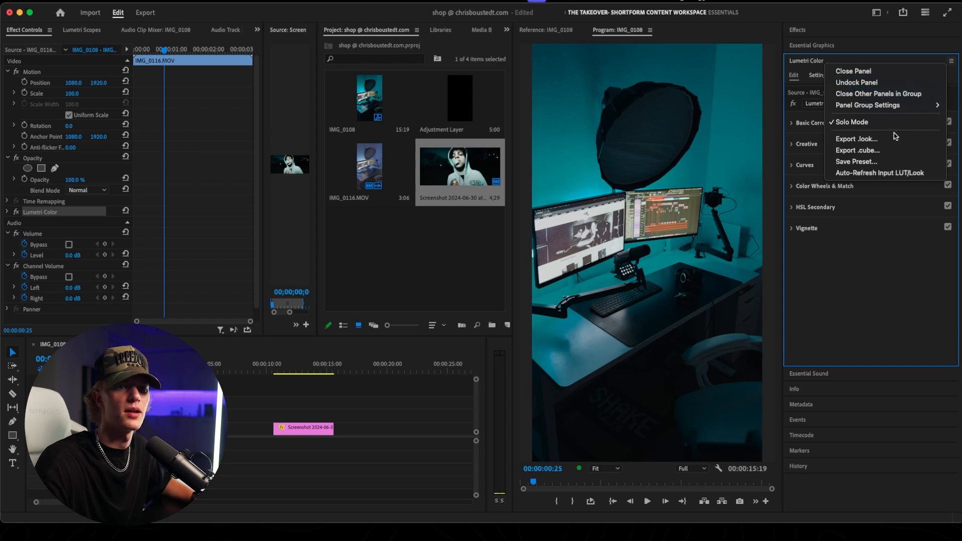
mouse_move(875, 141)
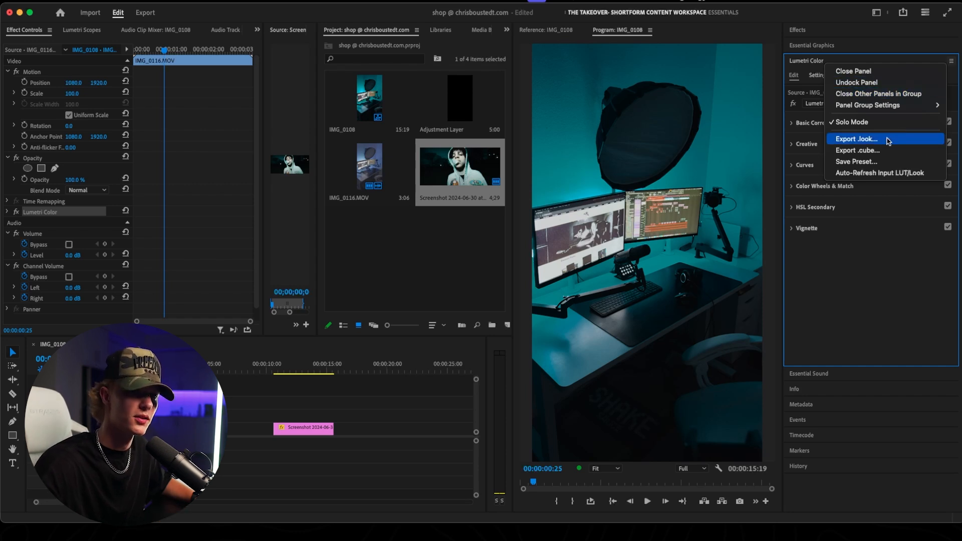
mouse_move(879, 151)
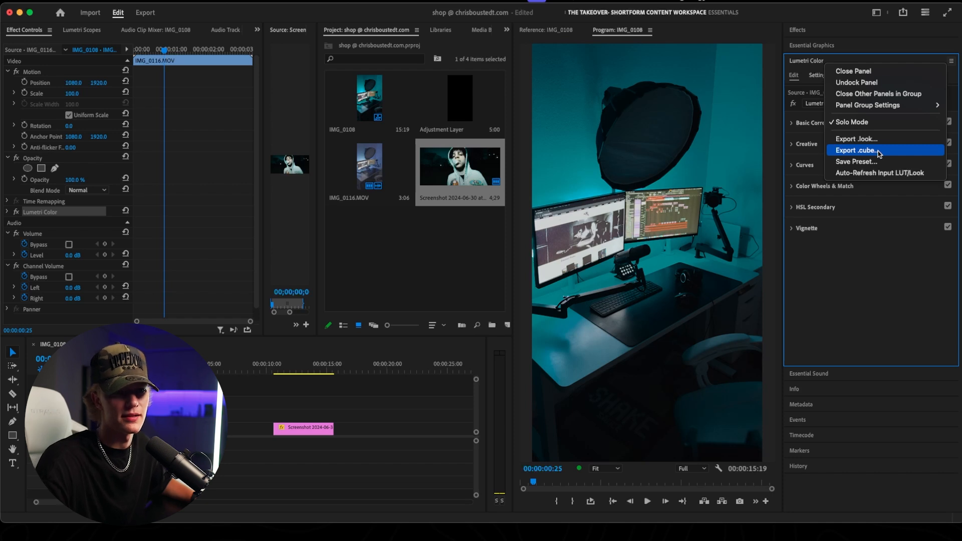
click(860, 151)
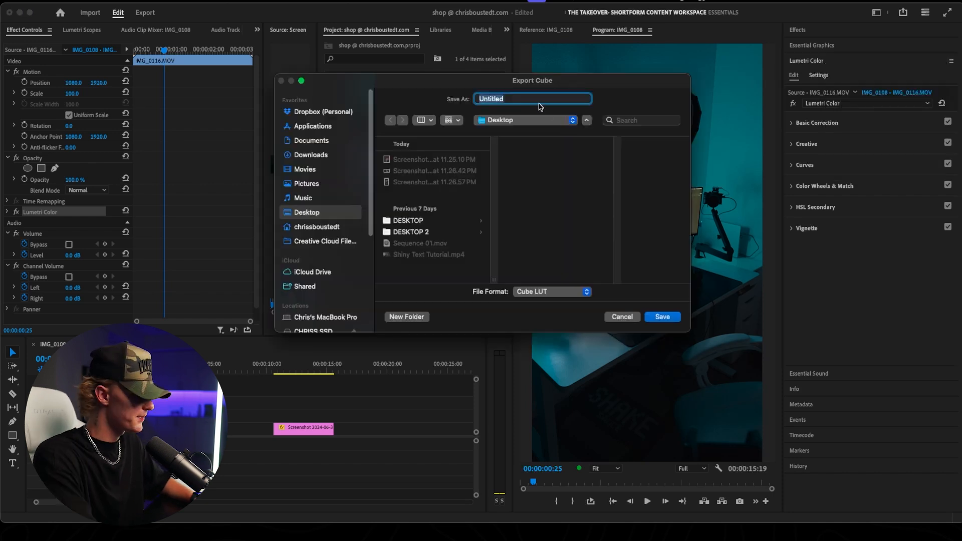
text(TE)
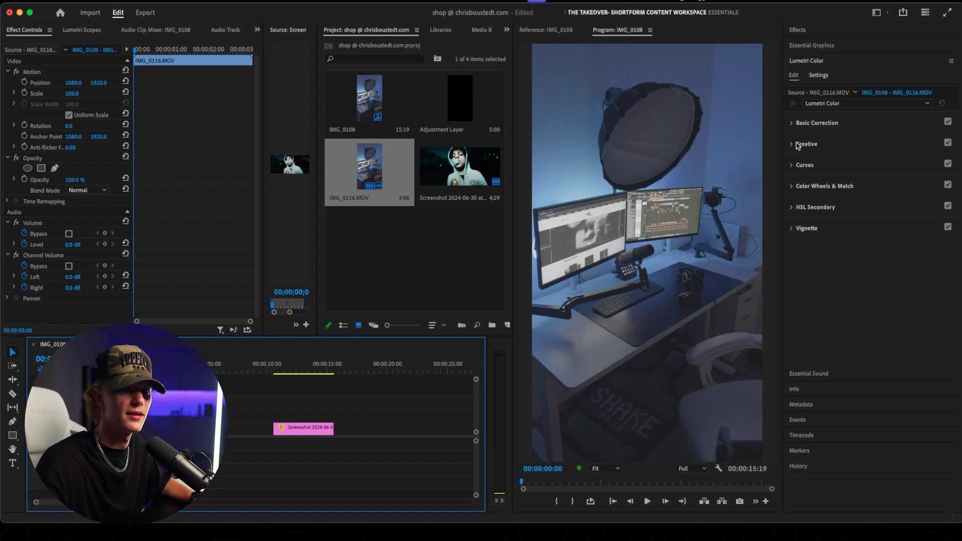
Step: In Creative, browse and load the exported teal .cube file as the Look
click(792, 144)
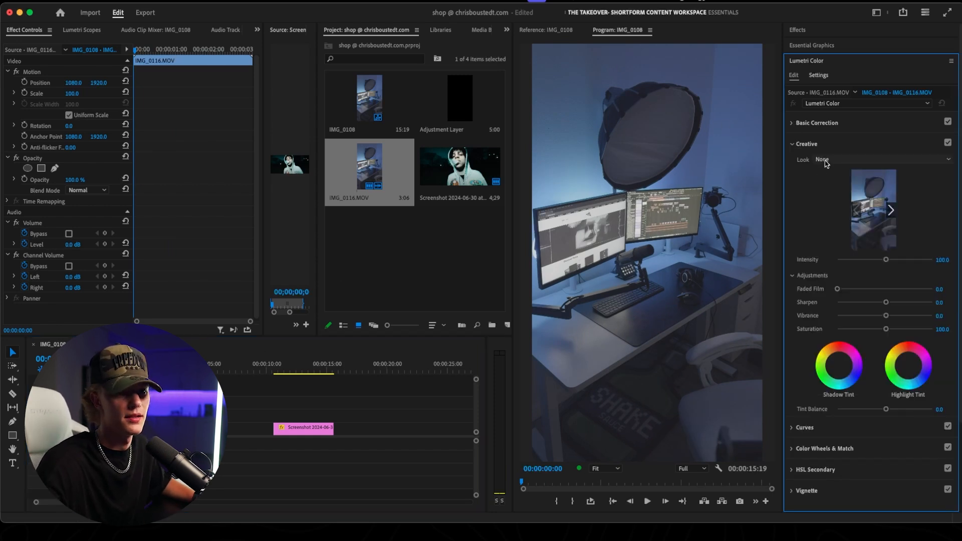
click(822, 159)
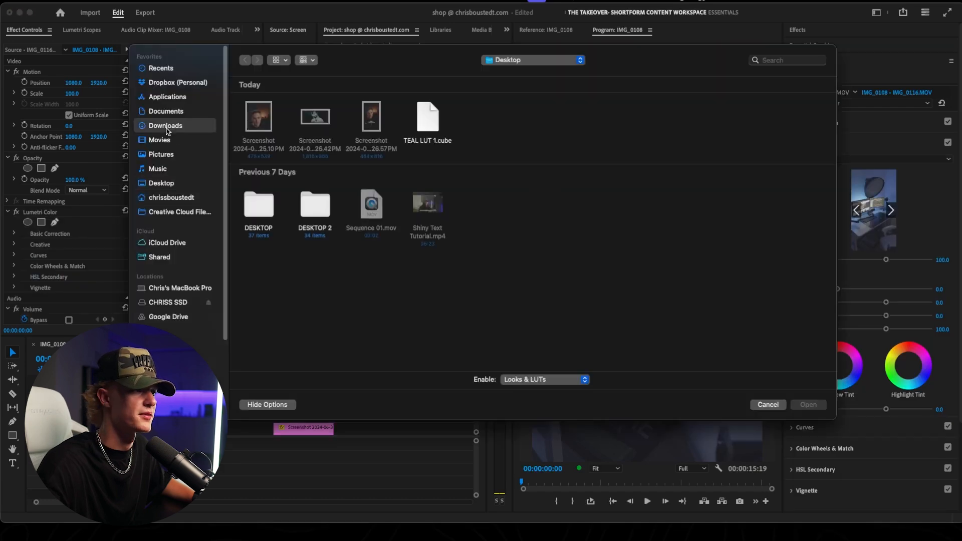
click(166, 125)
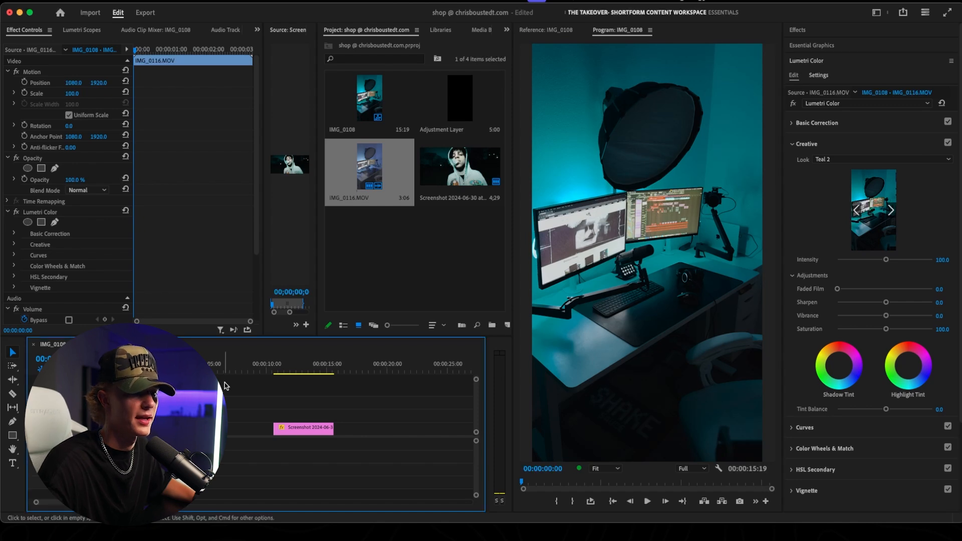
Step: Sweep the look Intensity from about 25 to 200 and back, settling it at 100
drag(885, 259, 848, 260)
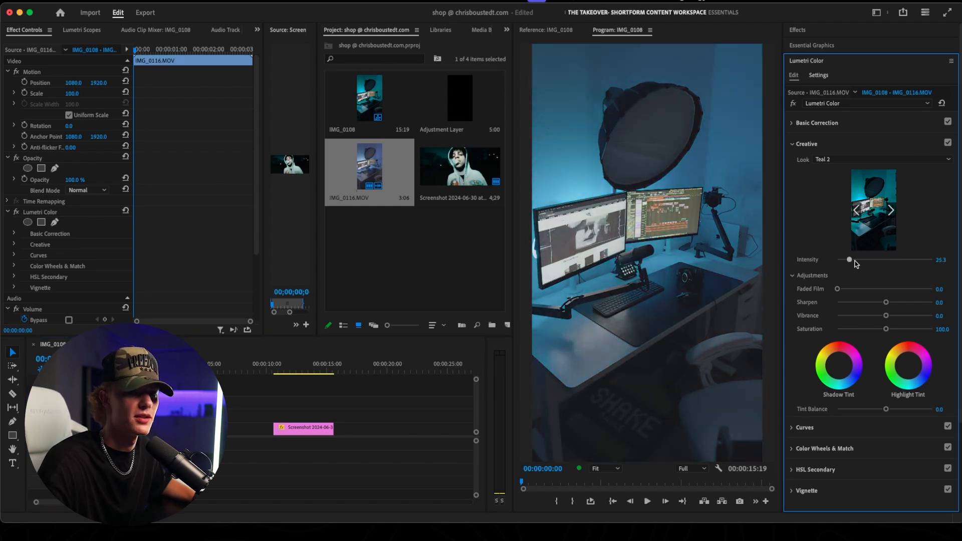
drag(849, 259, 932, 259)
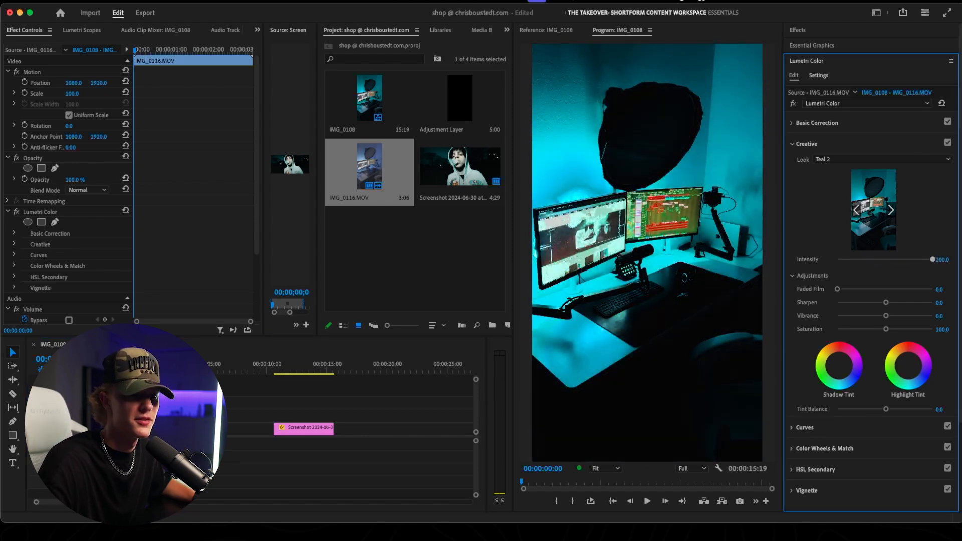
drag(932, 259, 846, 260)
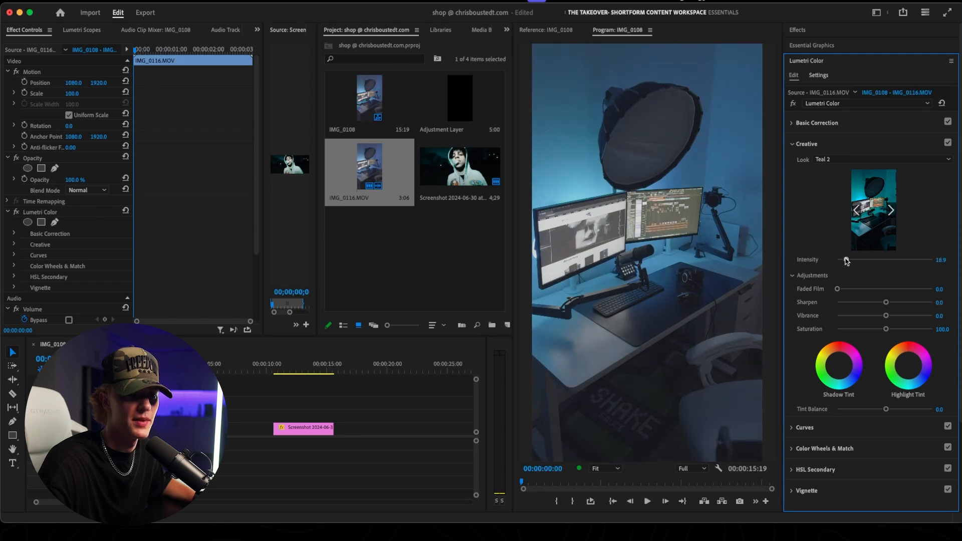
drag(846, 259, 884, 259)
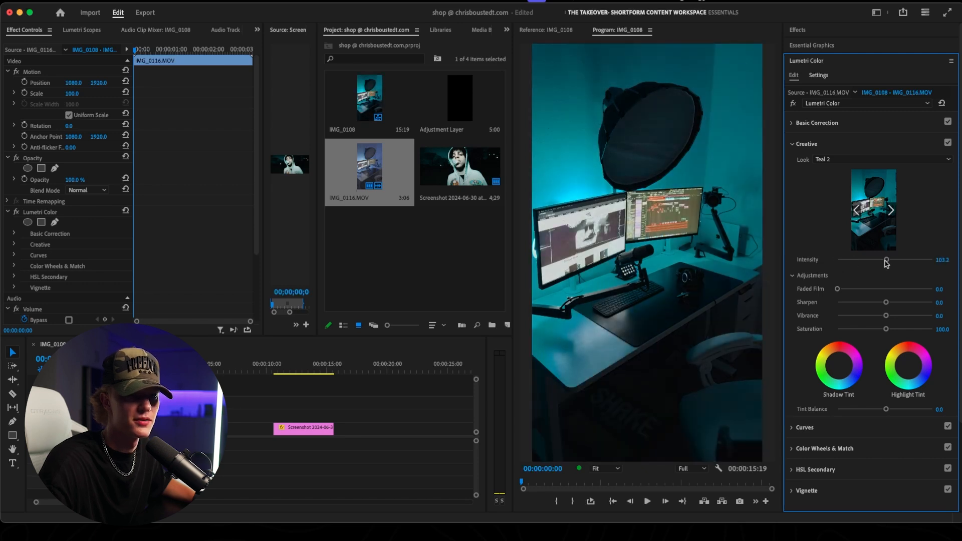
drag(886, 259, 884, 260)
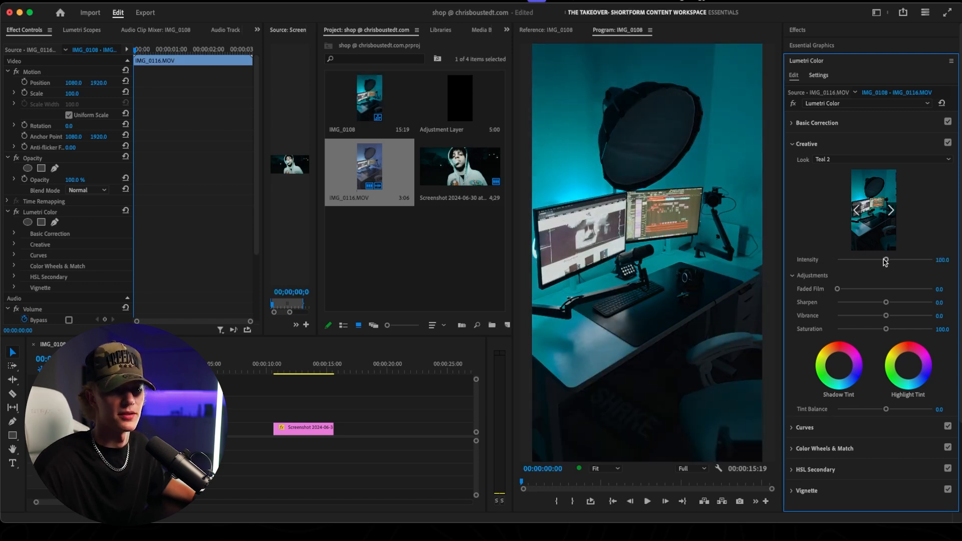